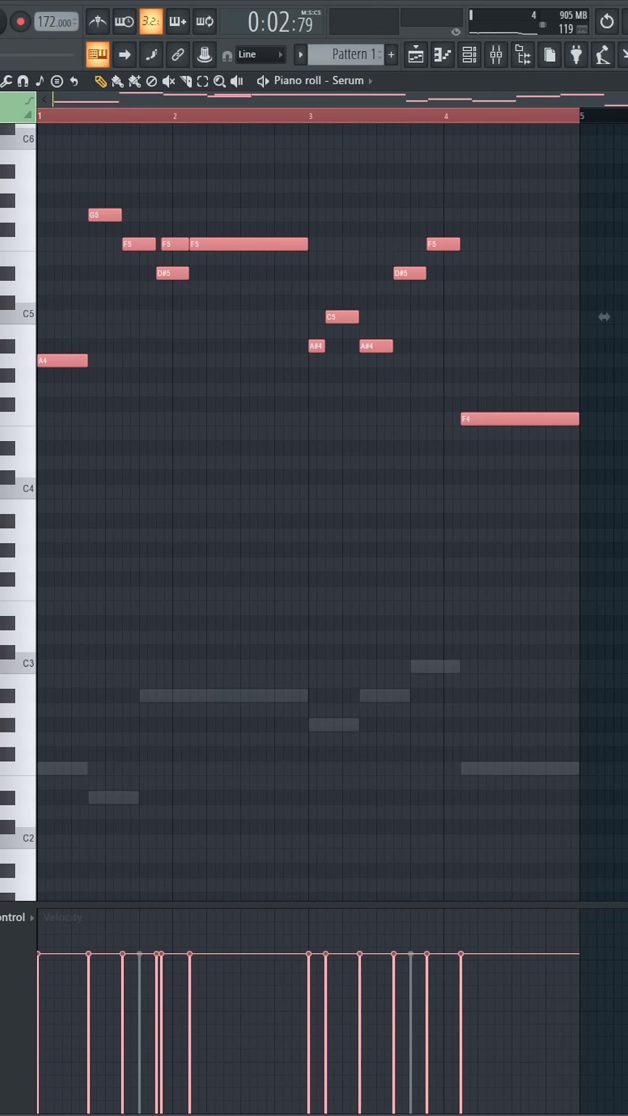
- Preview the lead melody, then select Insert 6, the chords channel, in the mixer
{"action": "key", "text": "space"}
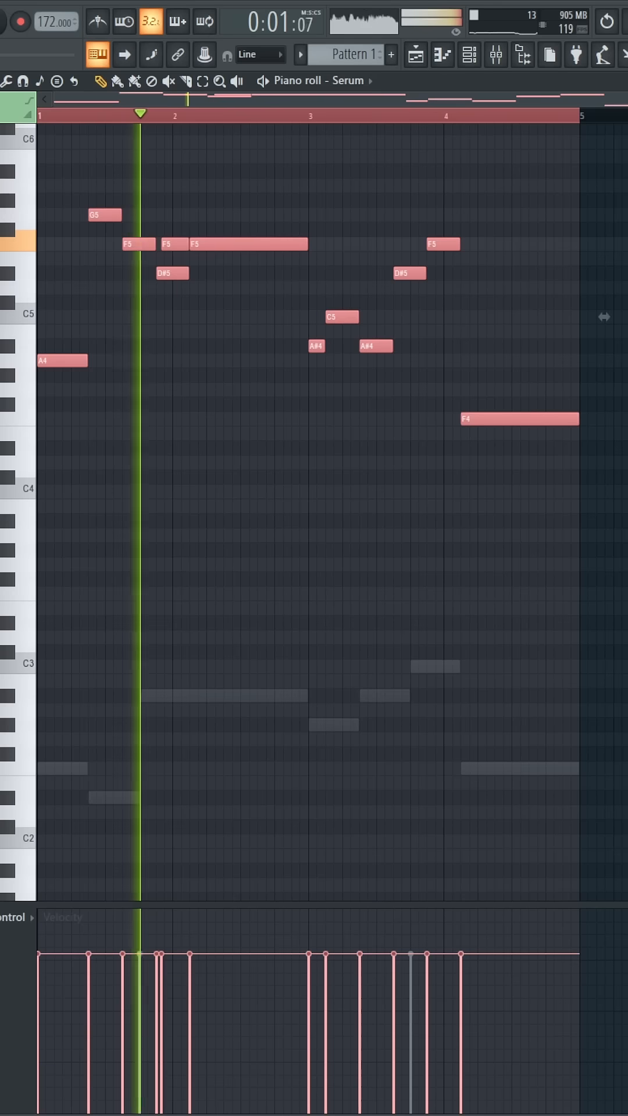
{"action": "key", "text": "Space"}
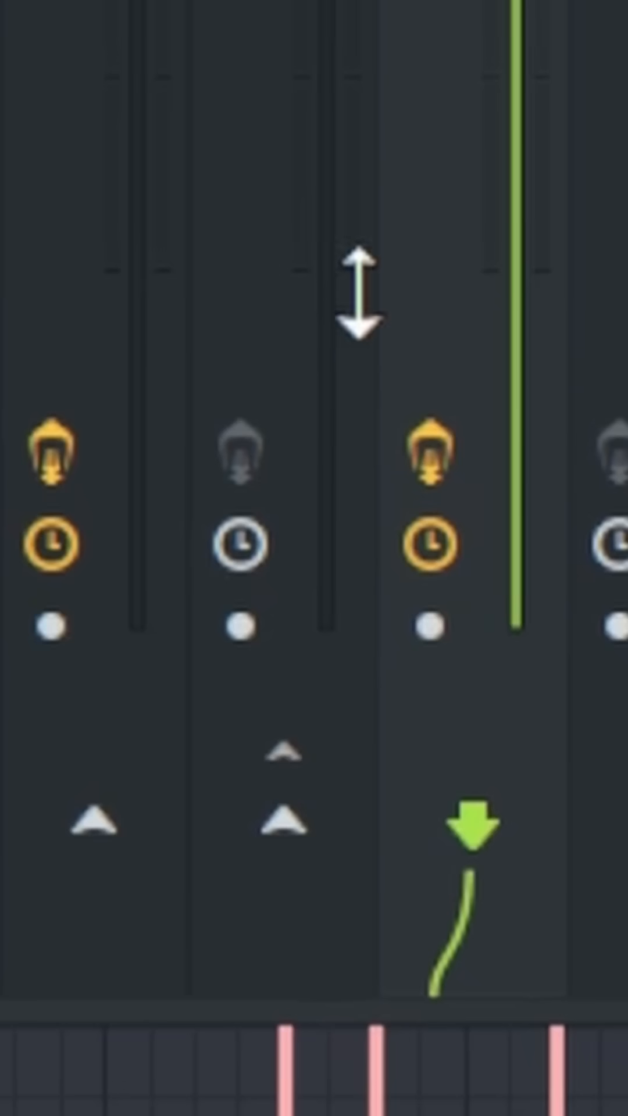
{"action": "mouse_move", "coordinate": [463, 1039]}
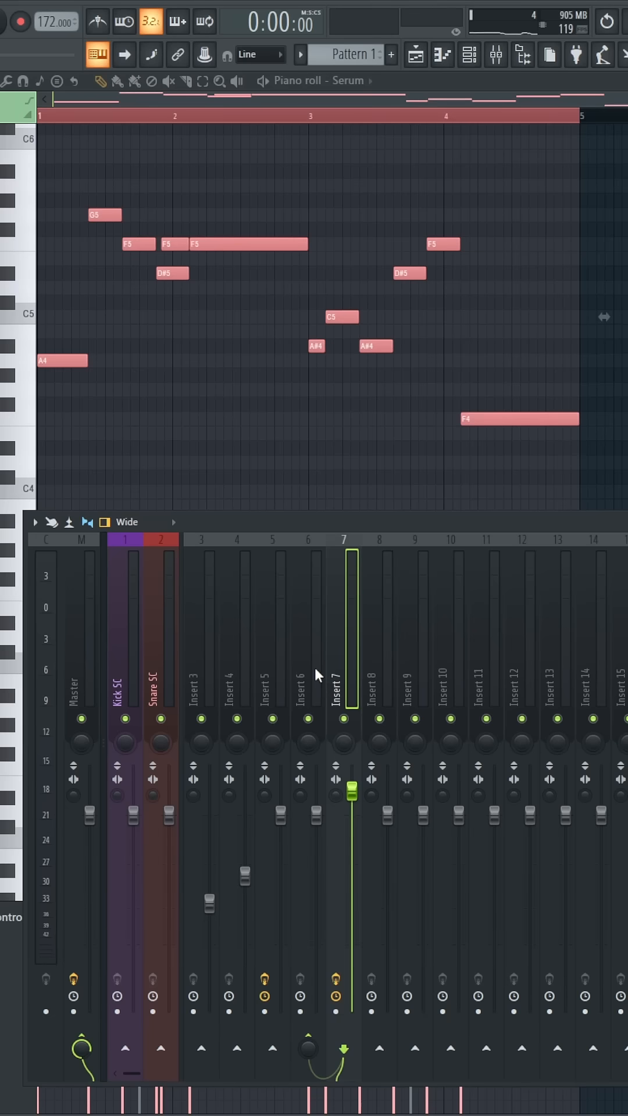
{"action": "left_click", "coordinate": [308, 697]}
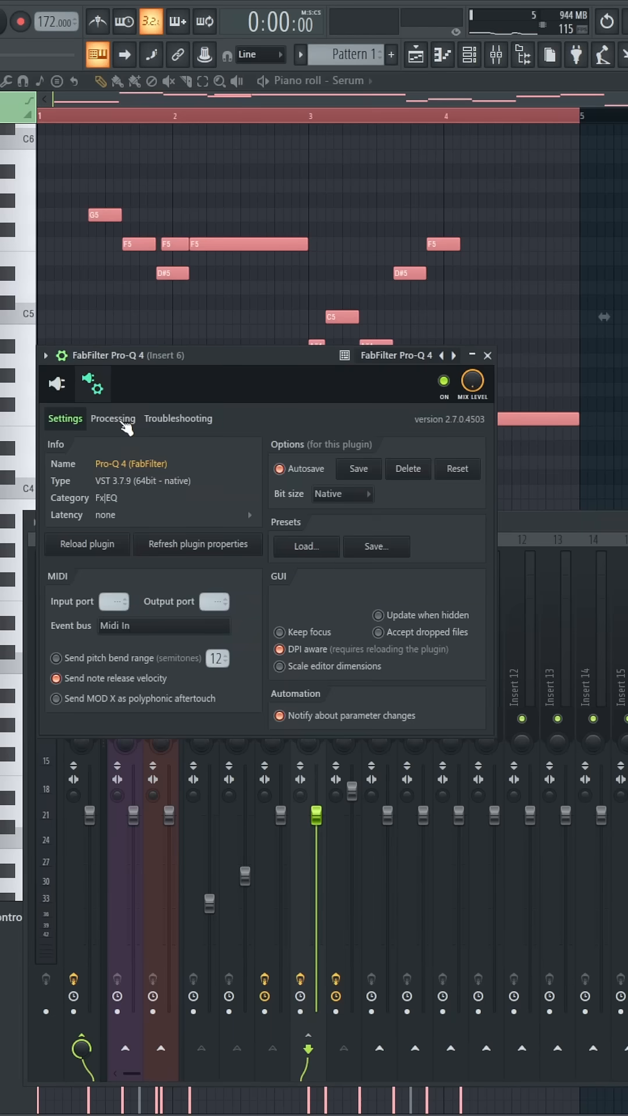
- Switch the Pro-Q 4 window on Insert 6 from plugin information to the EQ editor
{"action": "left_click", "coordinate": [112, 419]}
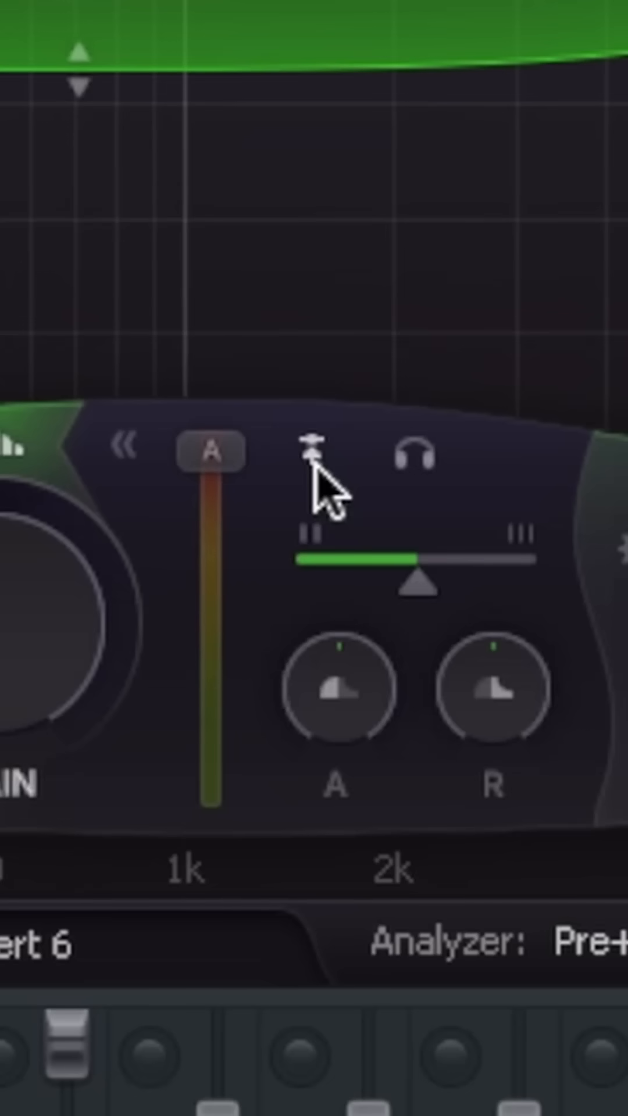
- Turn on the external side-chain button in the band's dynamics panel so it turns blue
{"action": "left_click", "coordinate": [314, 452]}
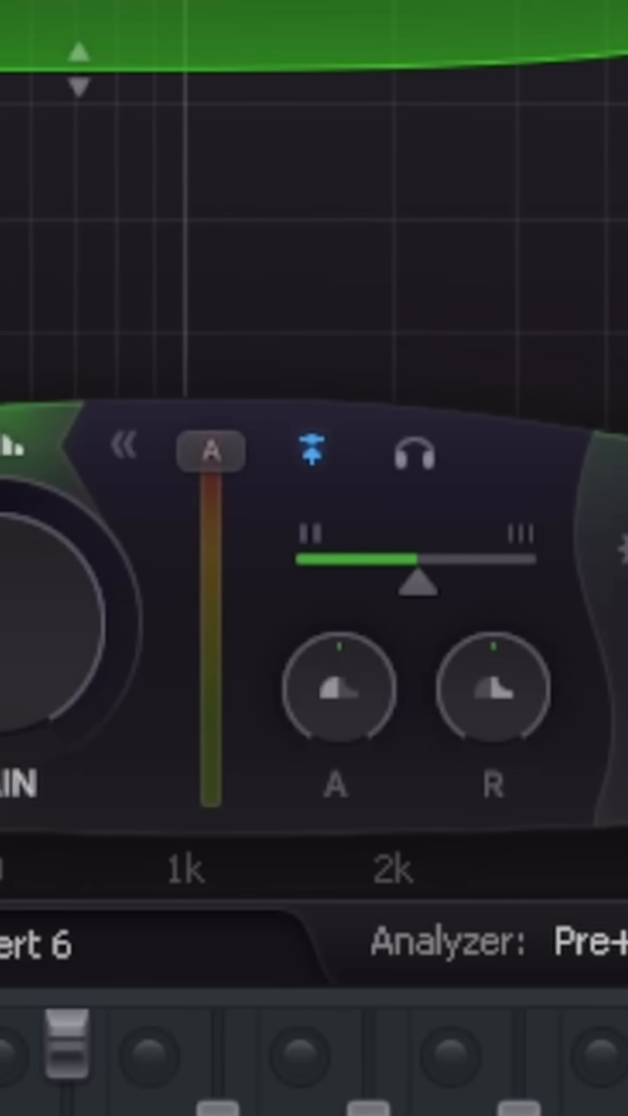